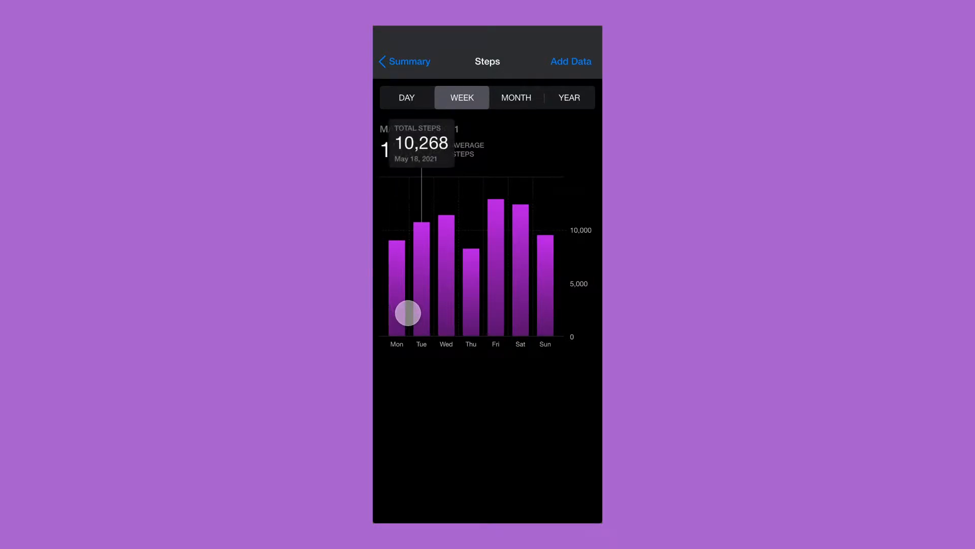
# Step: Scrub across the prototype bars to preview each day's step total
pyautogui.moveTo(407, 313); pyautogui.dragTo(433, 311)
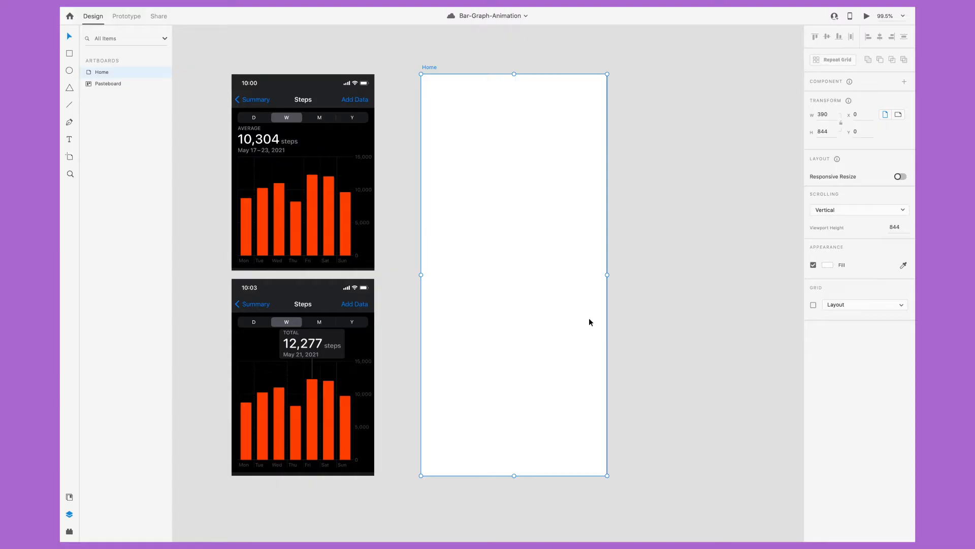
pyautogui.moveTo(430, 70)
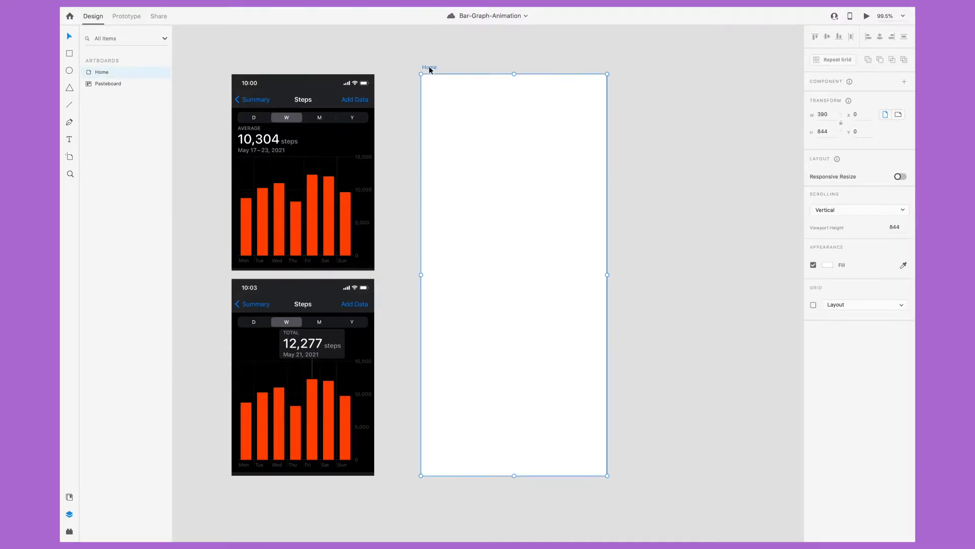
pyautogui.moveTo(418, 138)
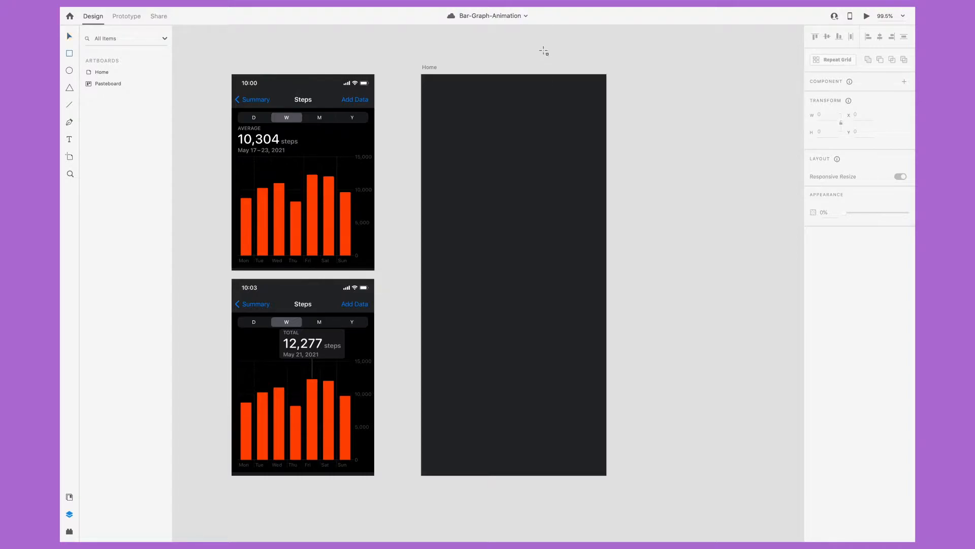
# Step: Draw the first tall white bar, set the baseline's dash pattern and start the top gridline
pyautogui.moveTo(458, 142); pyautogui.dragTo(458, 244)
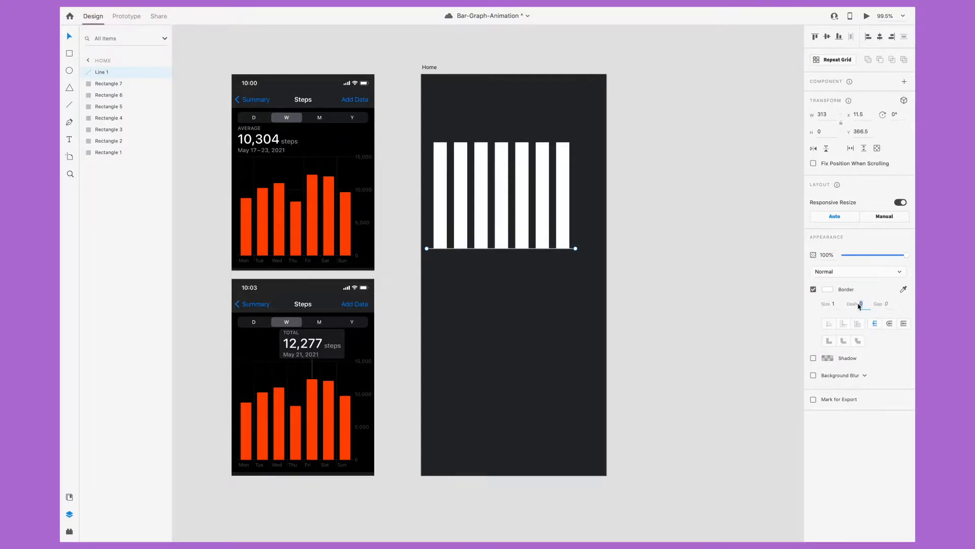
pyautogui.click(826, 289)
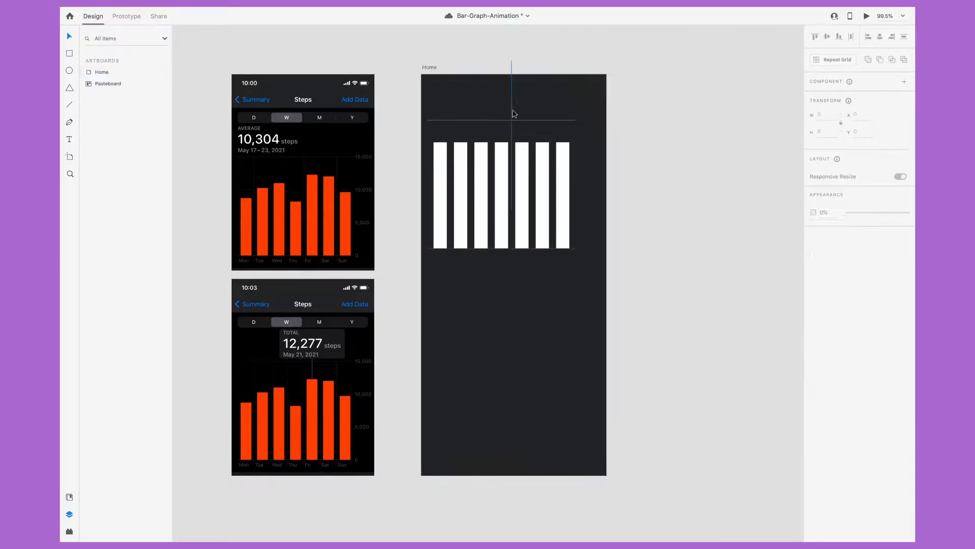
pyautogui.click(440, 195)
pyautogui.write('15,000')
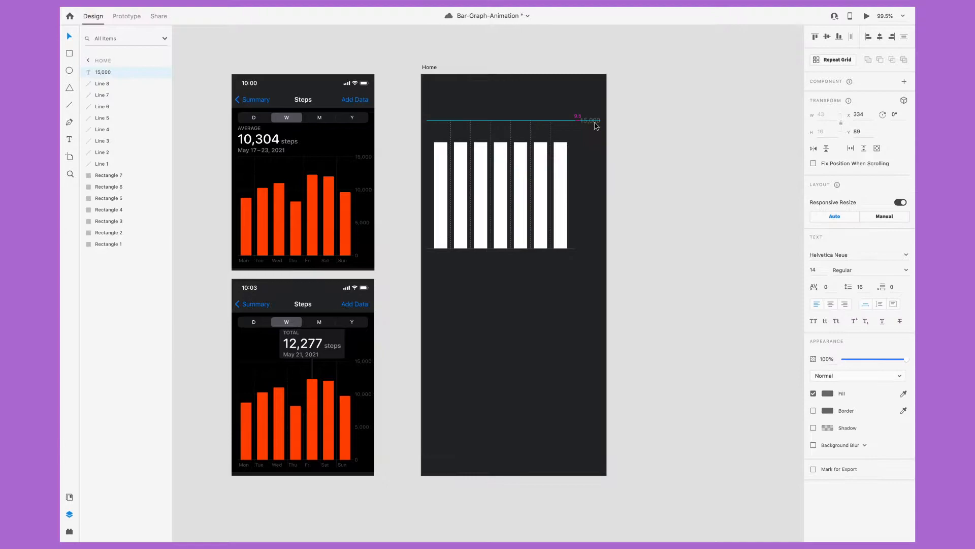
# Step: Commit the 15,000 axis label beside the top gridline
pyautogui.click(828, 393)
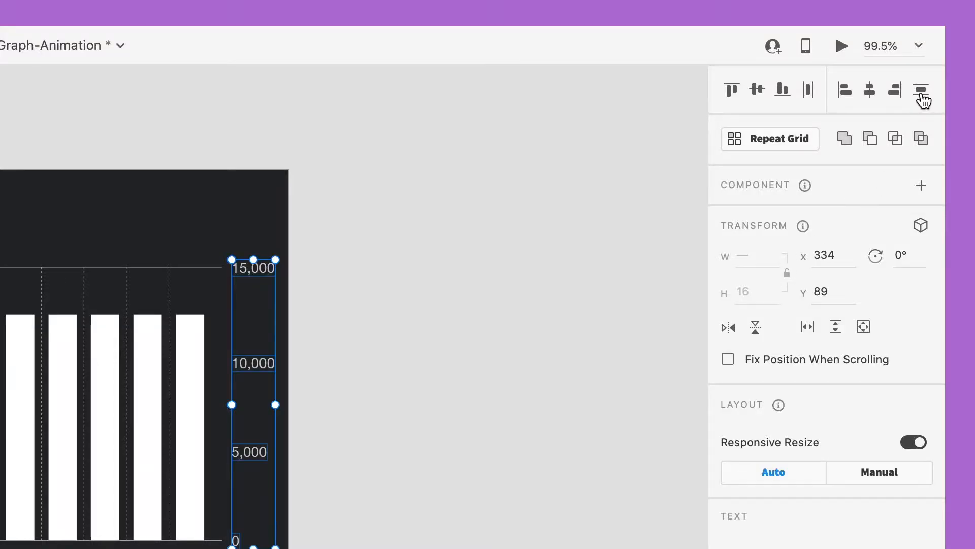
pyautogui.moveTo(921, 89)
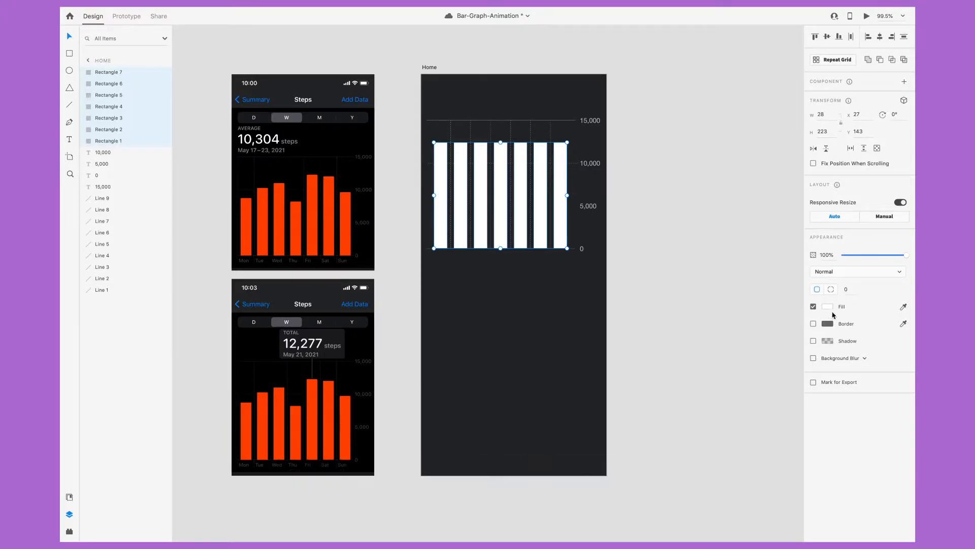
# Step: Fill all seven bars with a purple linear gradient darkening toward the baseline
pyautogui.click(828, 307)
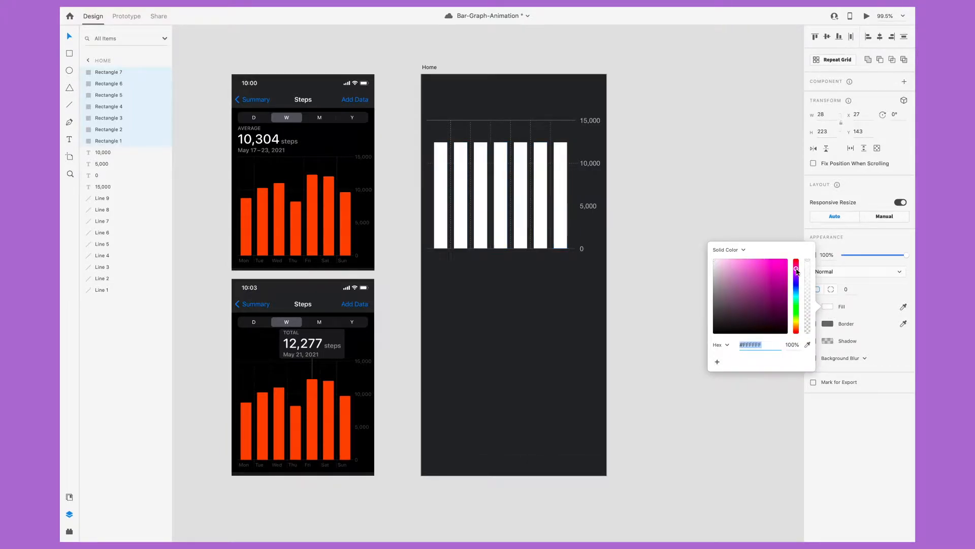
pyautogui.click(780, 286)
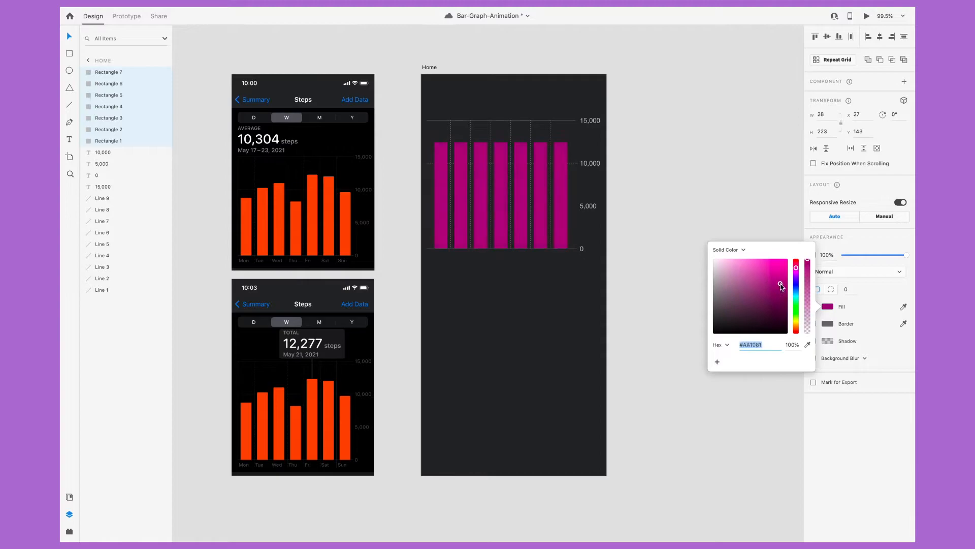
pyautogui.click(767, 271)
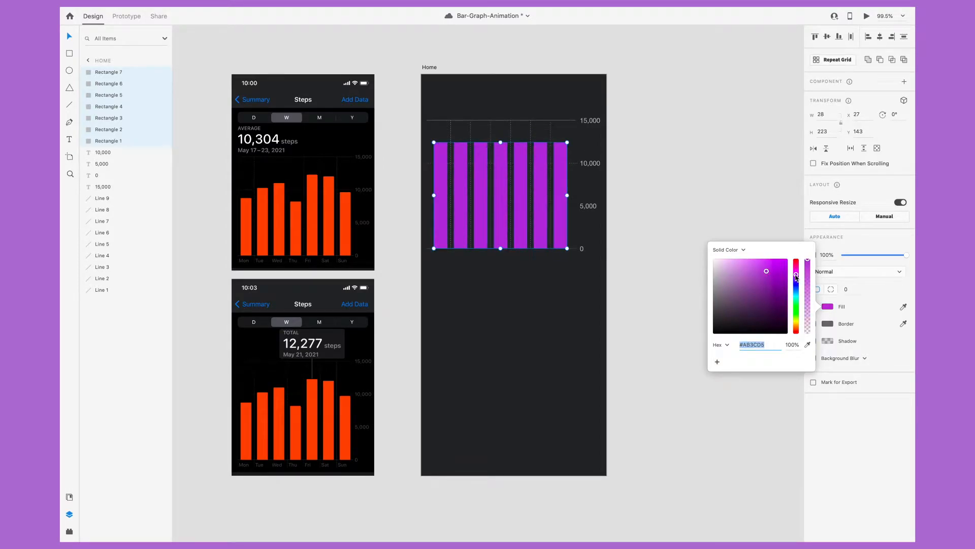
pyautogui.click(729, 249)
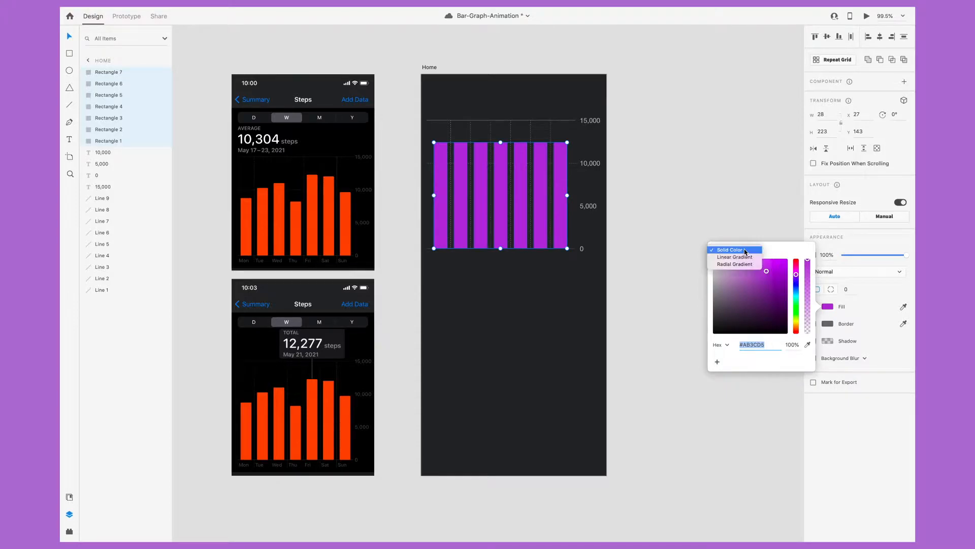
pyautogui.click(735, 257)
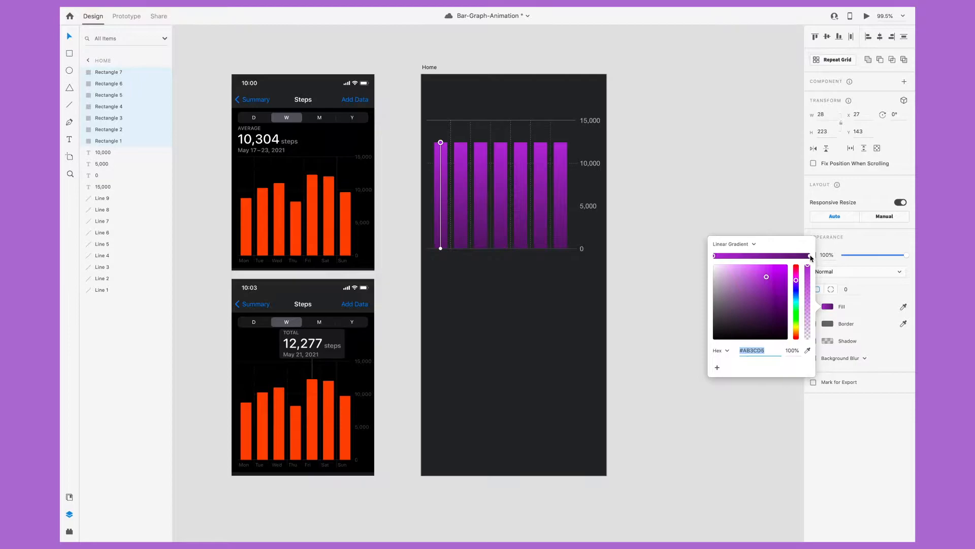
pyautogui.moveTo(768, 276); pyautogui.dragTo(767, 308)
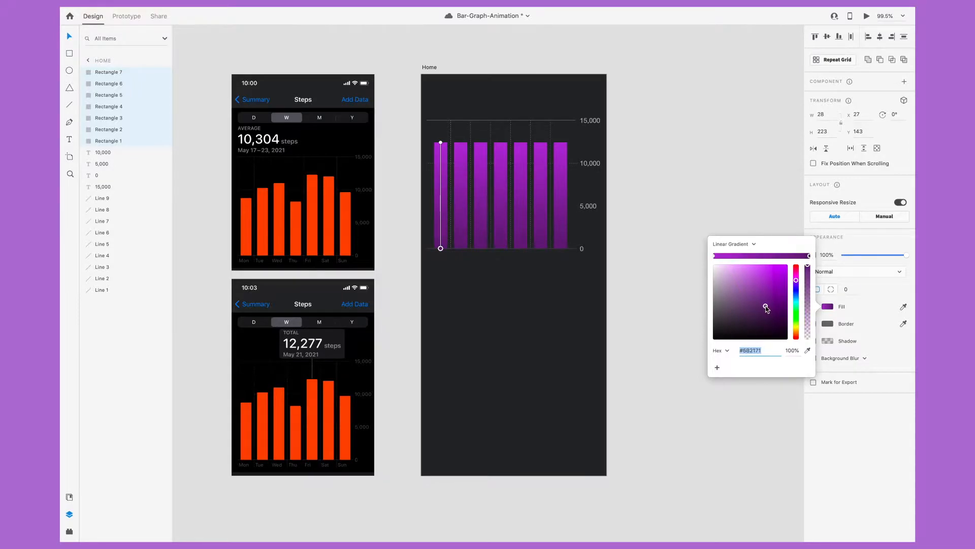
pyautogui.moveTo(768, 308); pyautogui.dragTo(766, 279)
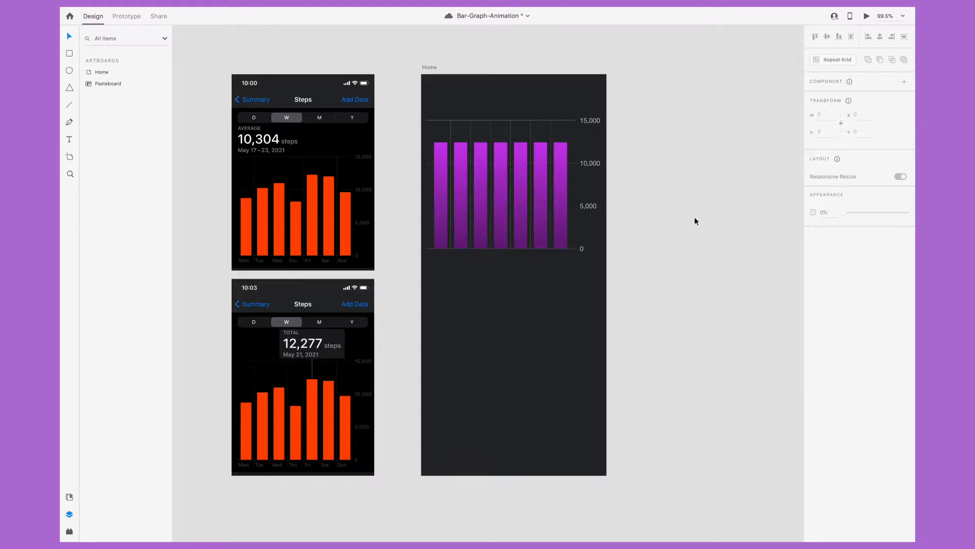
# Step: Select individual bars to set their heights to each day's step count
pyautogui.click(559, 194)
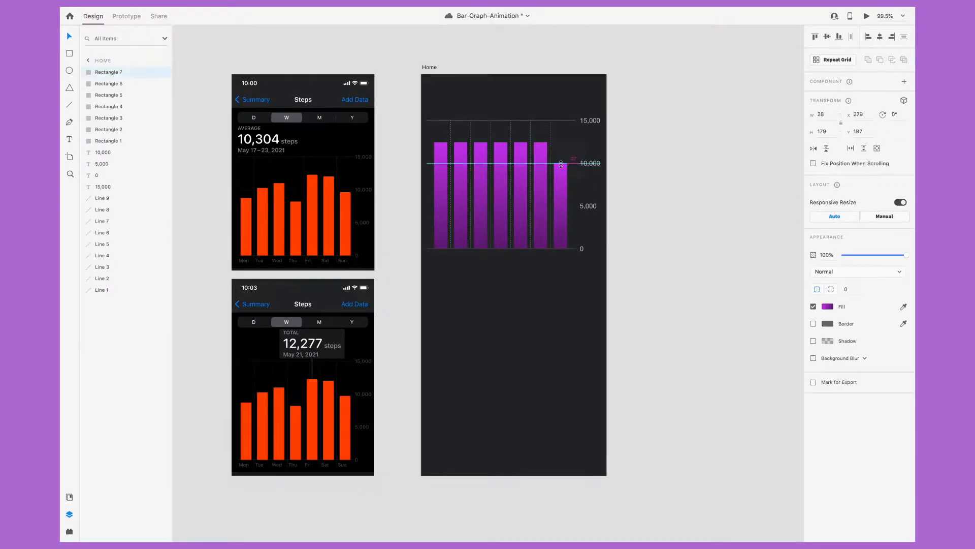
pyautogui.click(522, 148)
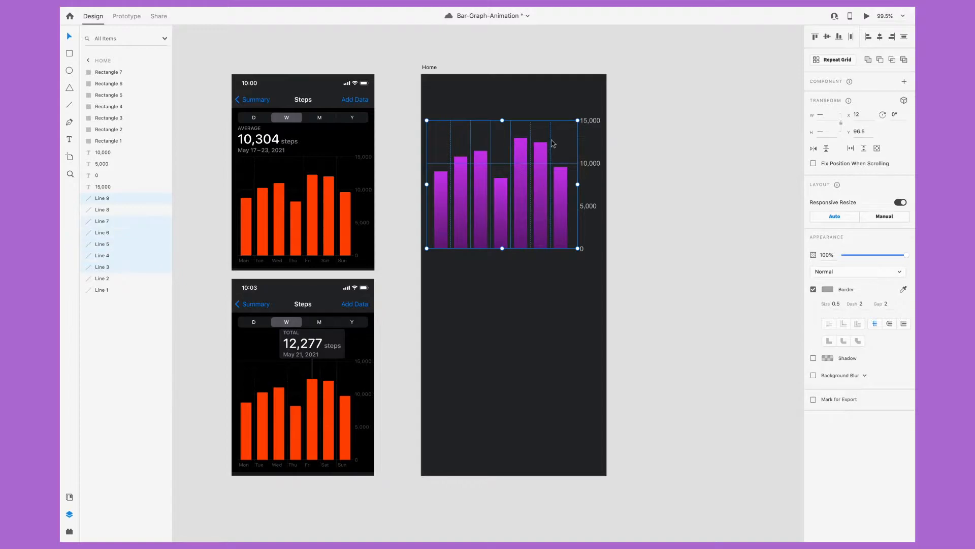
# Step: Give the vertical gridlines finer dashes and set the horizontal gridlines to 0.25 border size
pyautogui.click(827, 289)
pyautogui.write('3')
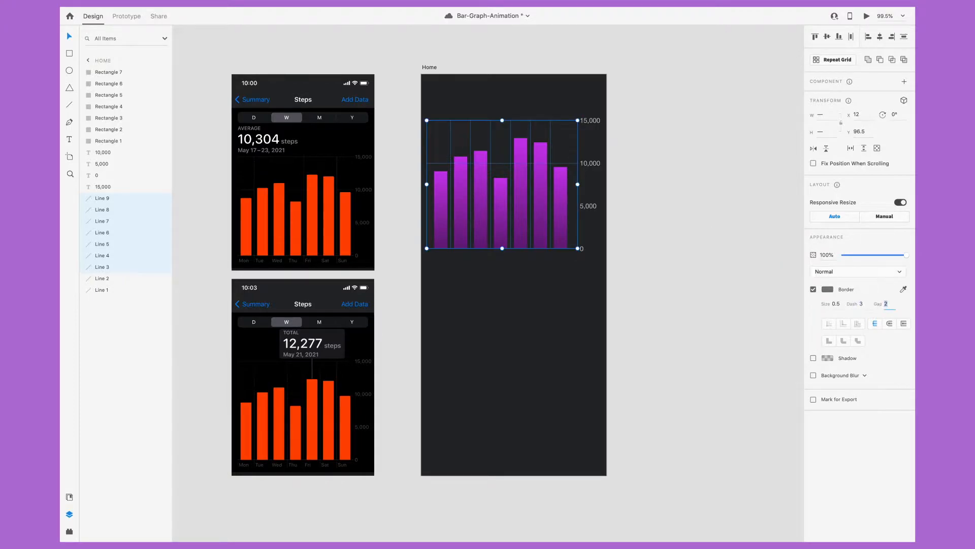
pyautogui.click(835, 304)
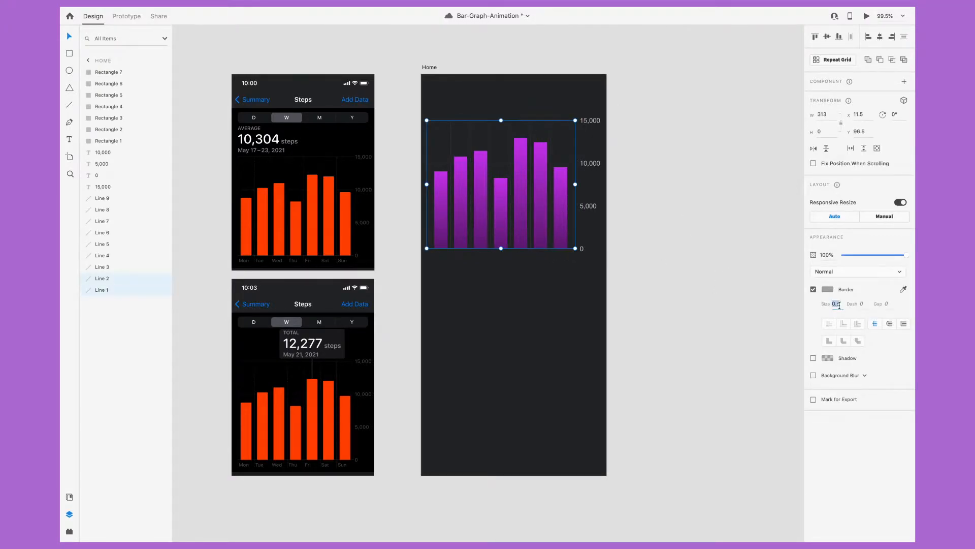
pyautogui.write('0.25')
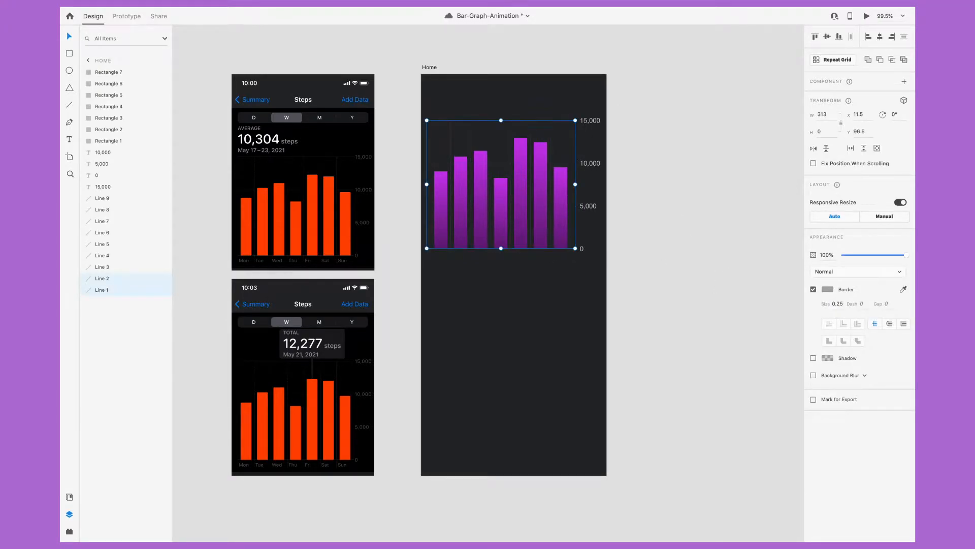
pyautogui.click(828, 289)
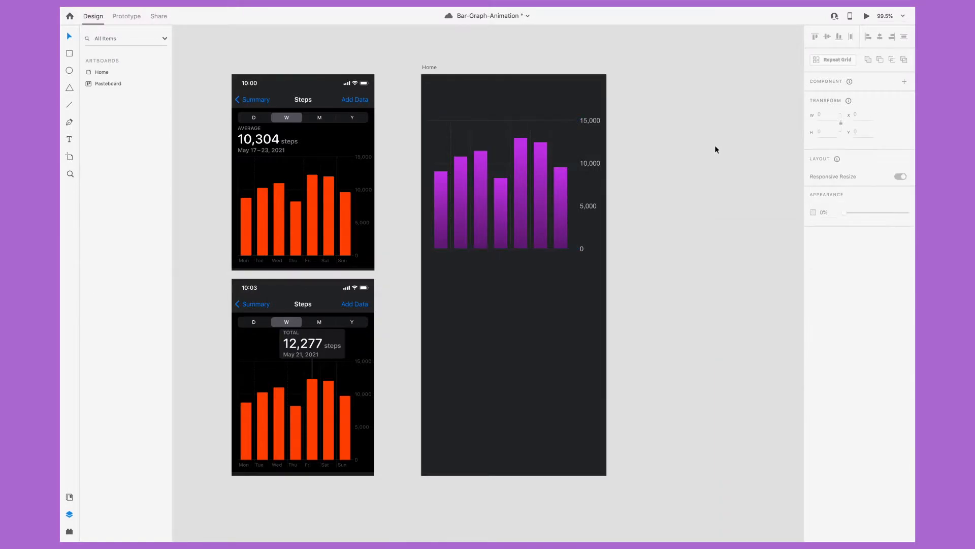
# Step: Add day labels beneath the bars and set the artboard fill to a very dark grey
pyautogui.click(449, 264)
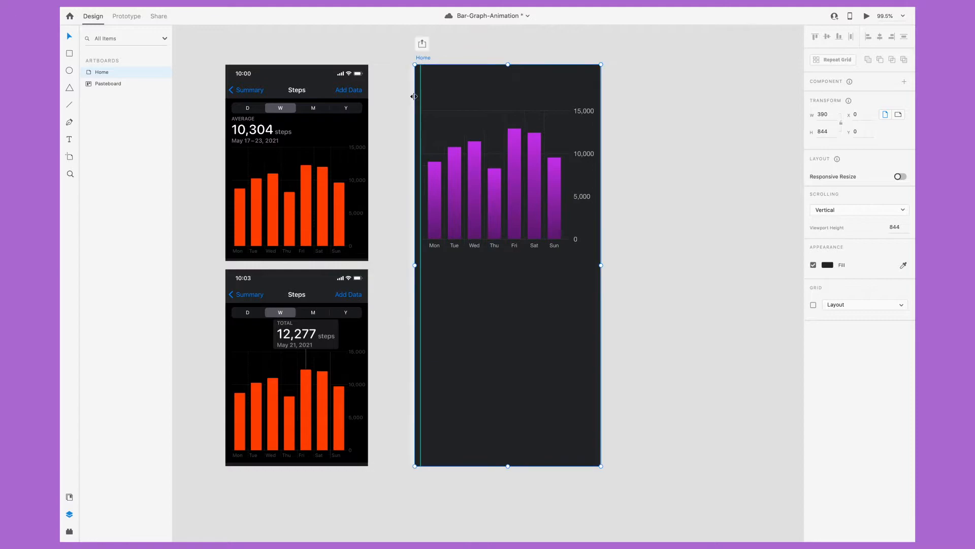
pyautogui.click(584, 111)
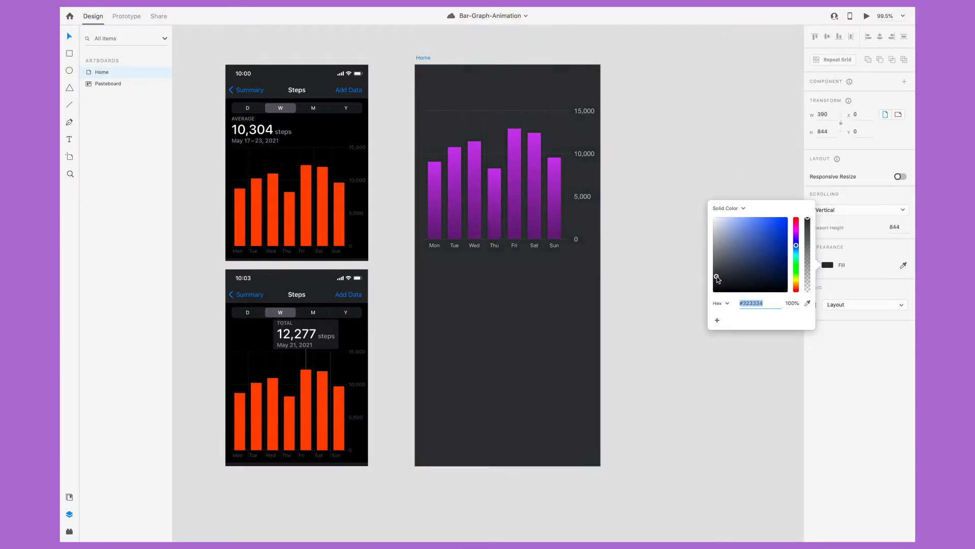
pyautogui.click(717, 280)
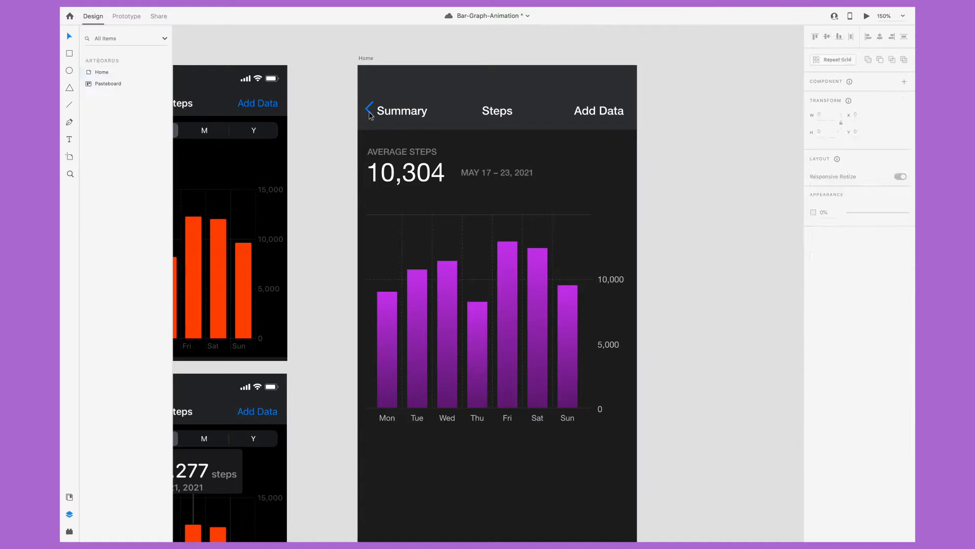
# Step: Select the back chevron beside the Summary header label
pyautogui.click(403, 110)
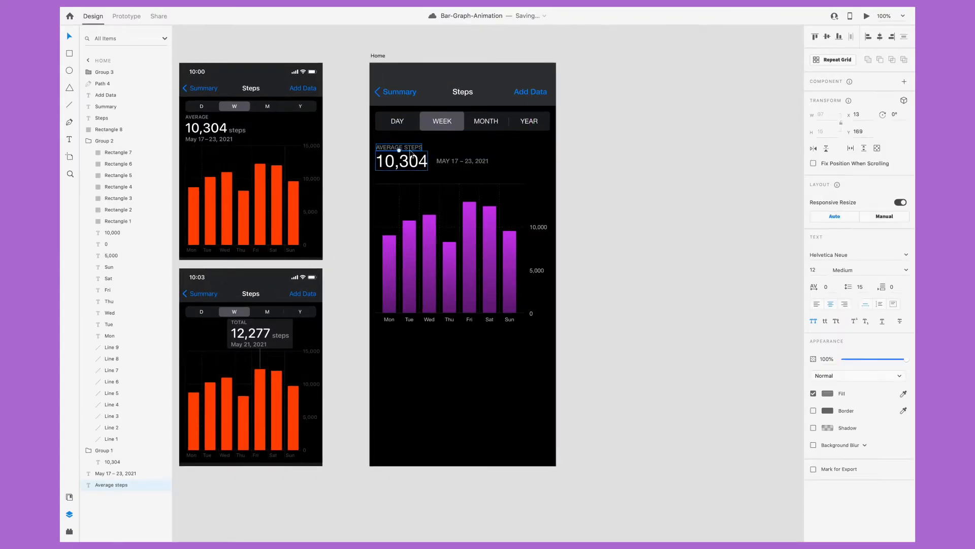
# Step: Move the AVERAGE STEPS label to sit beside the 10,304 number
pyautogui.moveTo(398, 146); pyautogui.dragTo(457, 160)
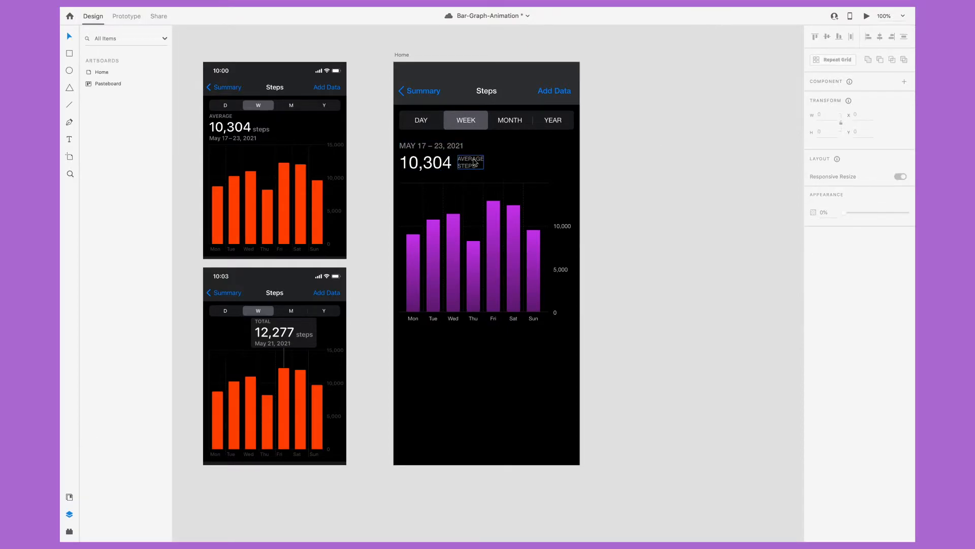
pyautogui.click(470, 162)
pyautogui.write('MAY')
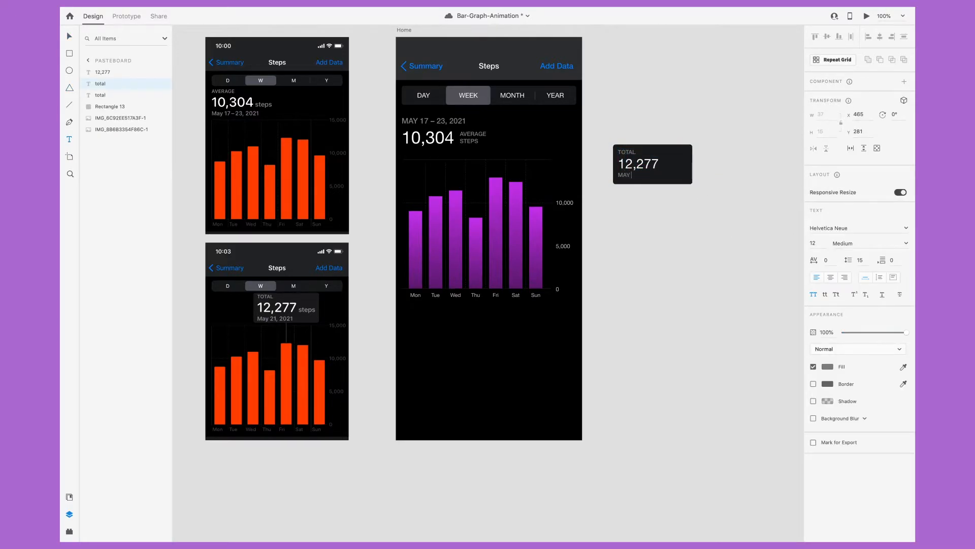
# Step: Edit the pop-up's date to May 21, 2021 and narrow the card to fit its text
pyautogui.click(638, 164)
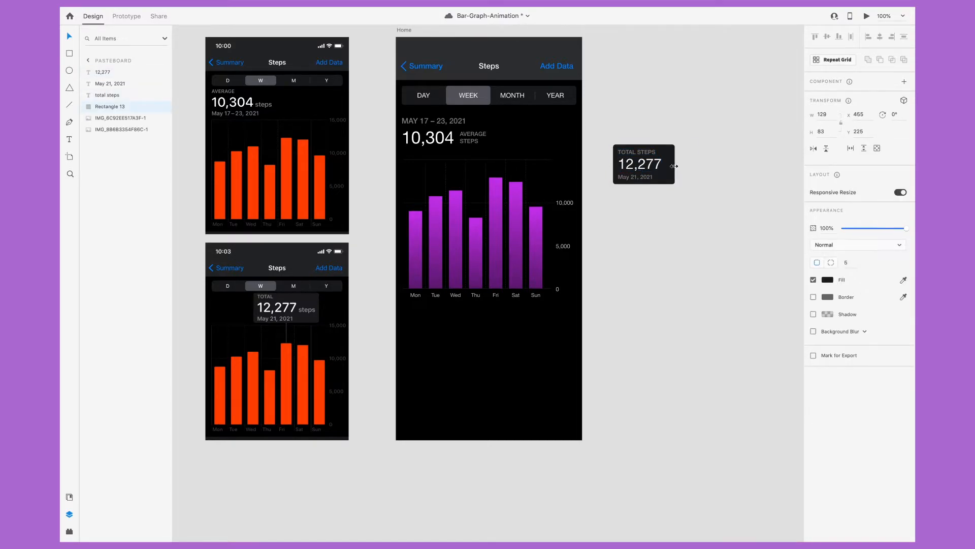
pyautogui.moveTo(674, 165); pyautogui.dragTo(667, 164)
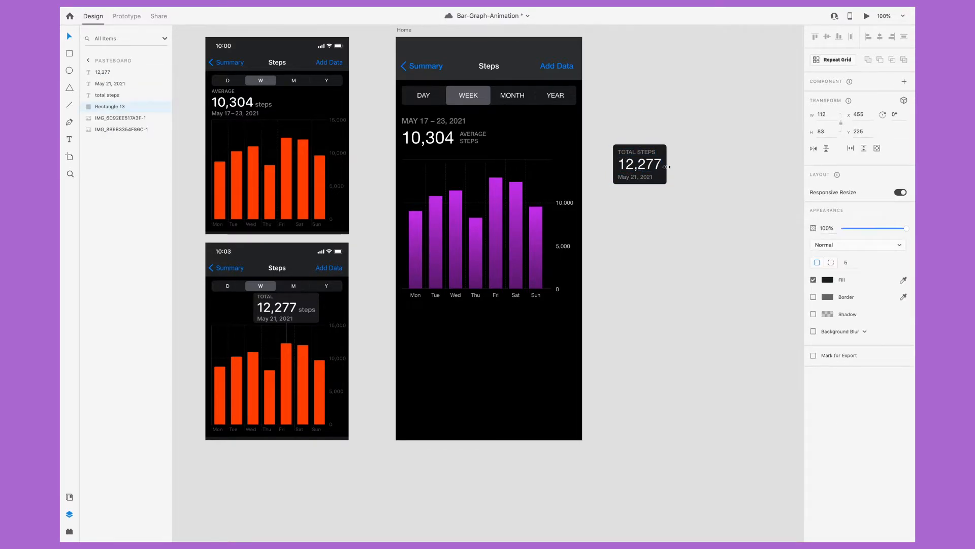
pyautogui.moveTo(639, 164); pyautogui.dragTo(524, 153)
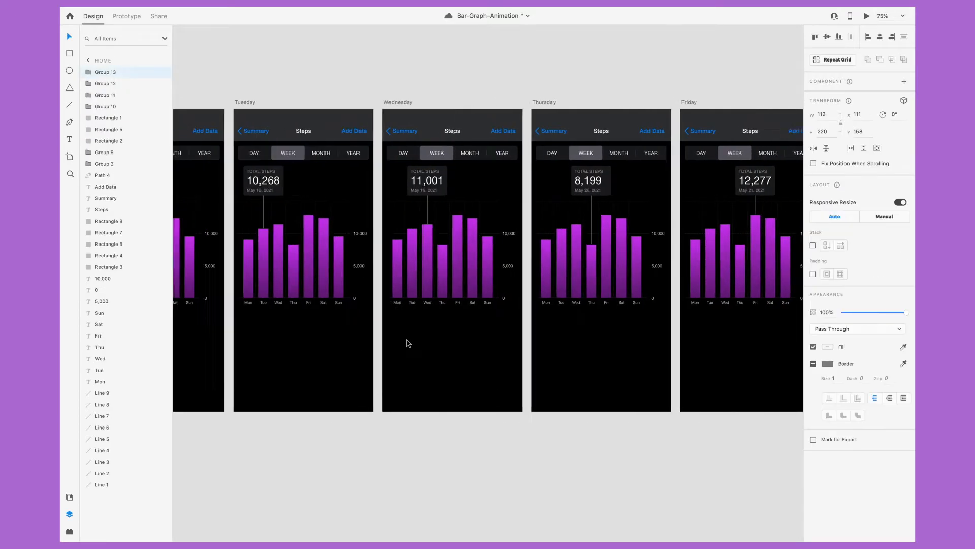
# Step: Scroll across to the duplicated day artboards where May 23's 9,739 tooltip sits
pyautogui.hscroll(3)
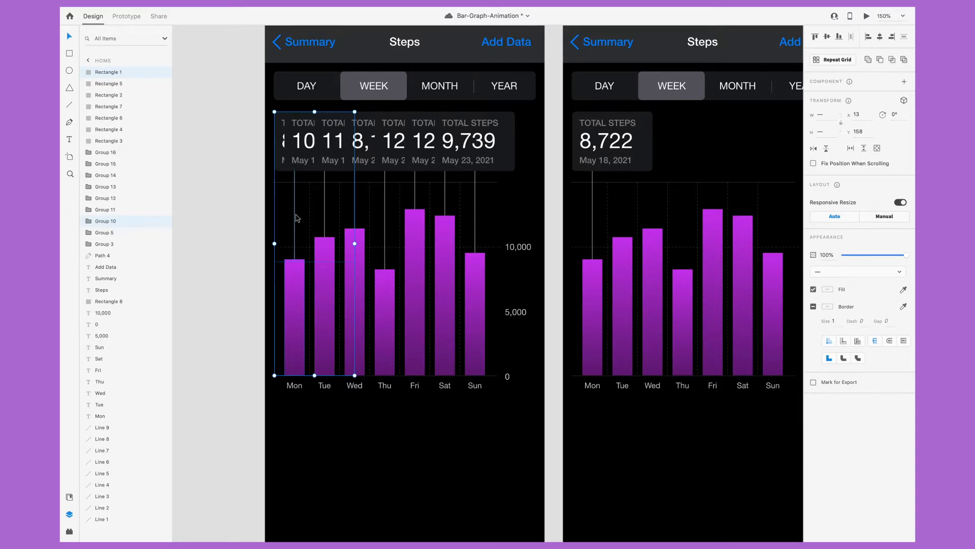
# Step: Make Monday's bar and its 8,722-step May 18 pop-up a component (Cmd+K)
pyautogui.press('Cmd+K')
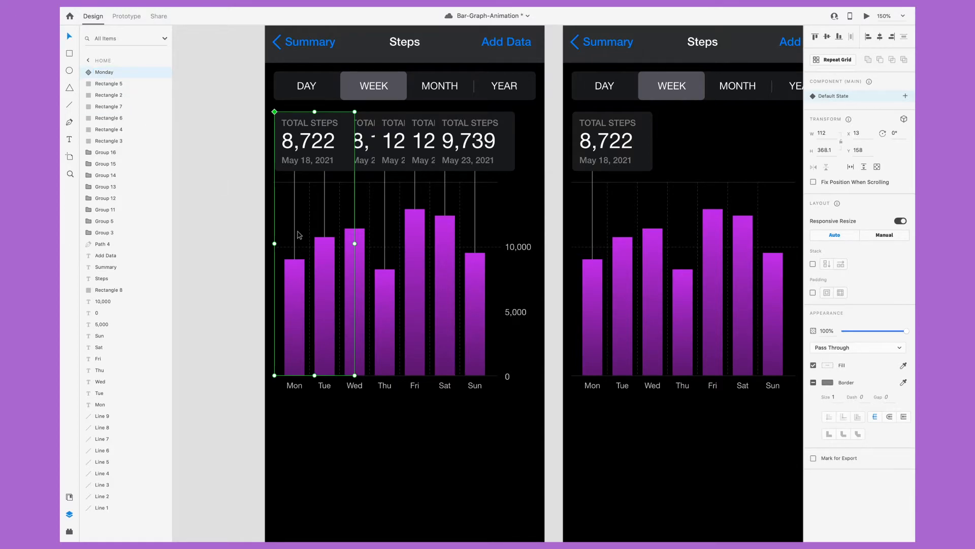
# Step: Add a Hover State to the Monday component, then return to its Default State
pyautogui.click(904, 96)
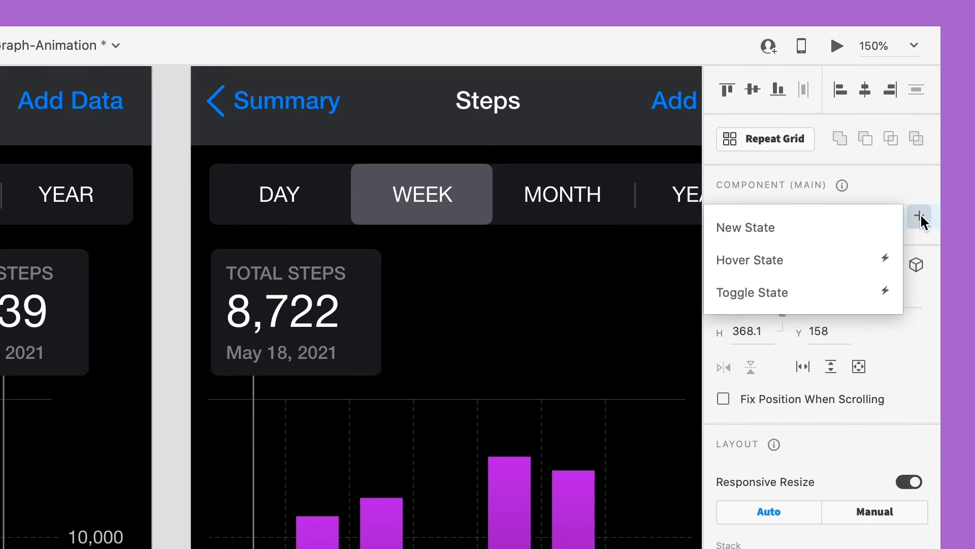
pyautogui.click(750, 260)
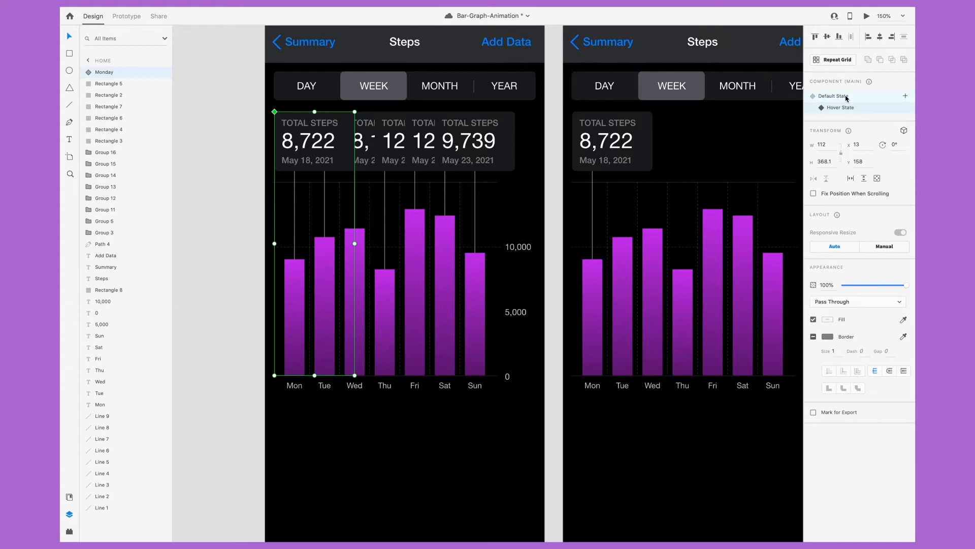
pyautogui.click(900, 232)
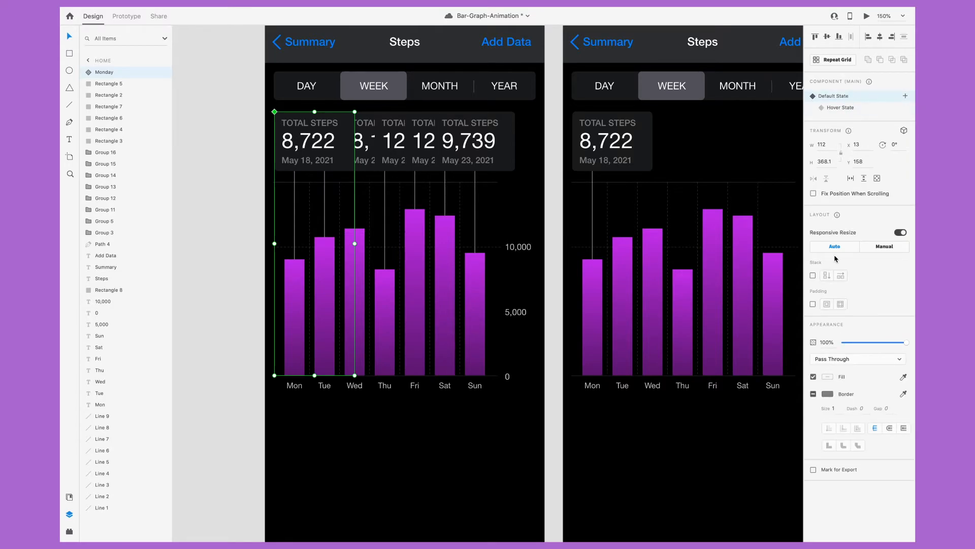
pyautogui.moveTo(308, 147)
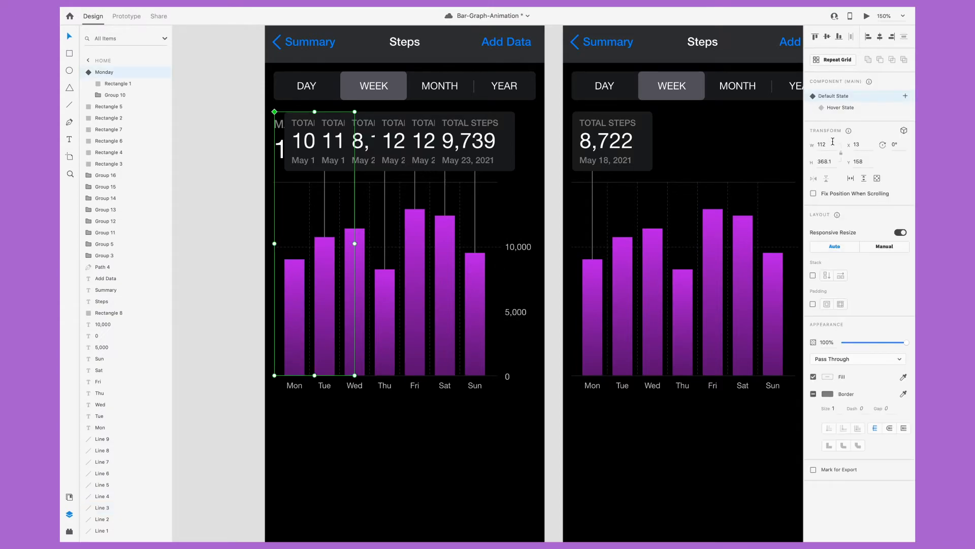
# Step: Select the Monday pop-up in Default State and hide it, leaving the 10,304 average header
pyautogui.click(840, 108)
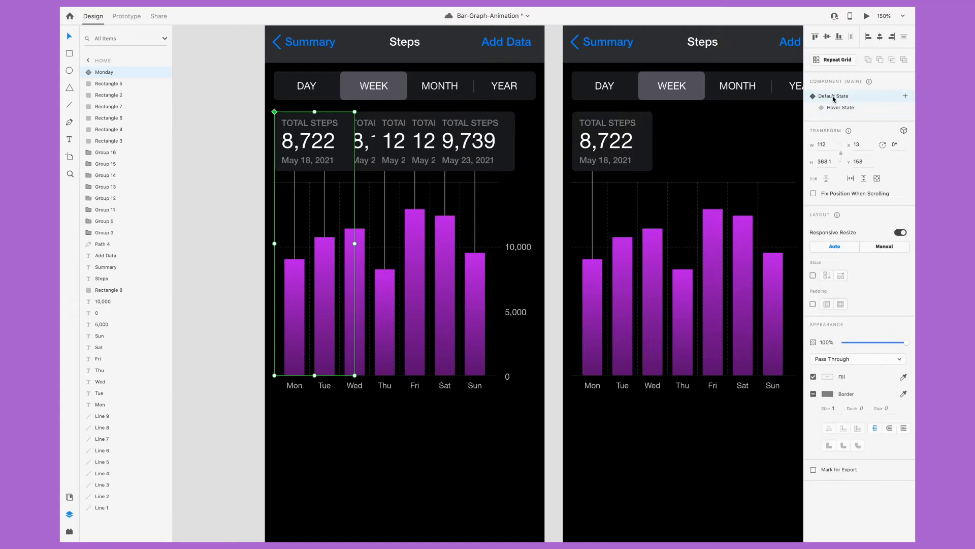
pyautogui.click(840, 107)
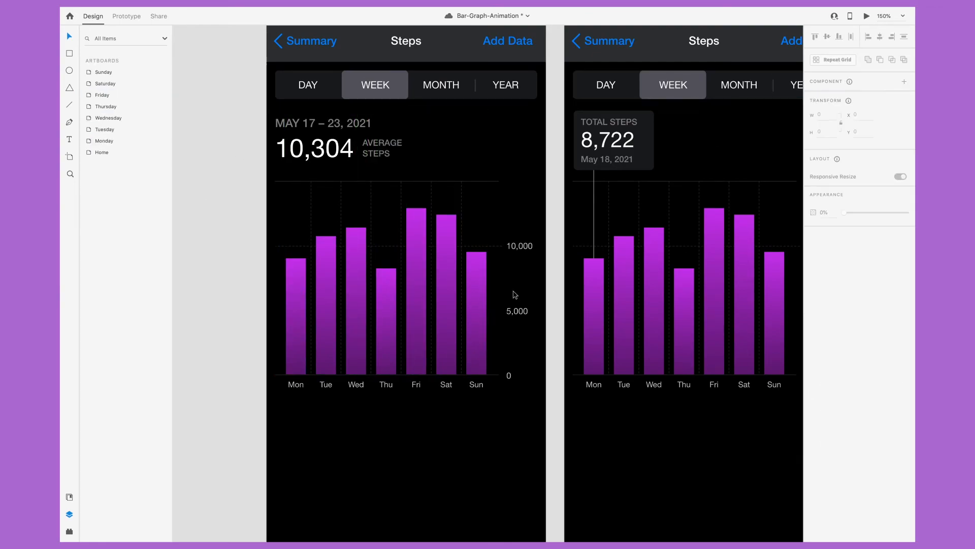
# Step: Launch the Desktop Preview of the steps chart screen
pyautogui.click(126, 16)
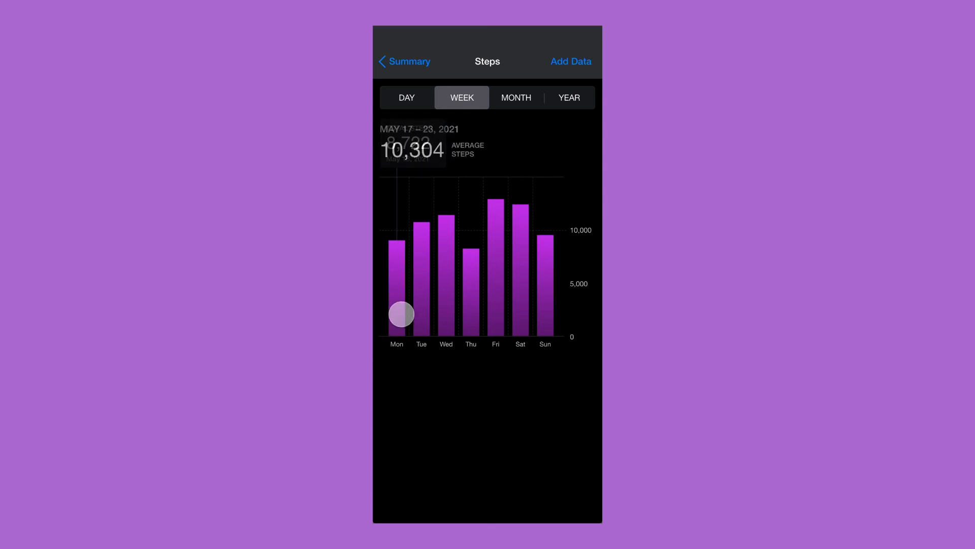
# Step: Hover across Monday, Friday and Saturday bars to reveal pop-ups up to Saturday's 12,025
pyautogui.moveTo(402, 312); pyautogui.dragTo(438, 310)
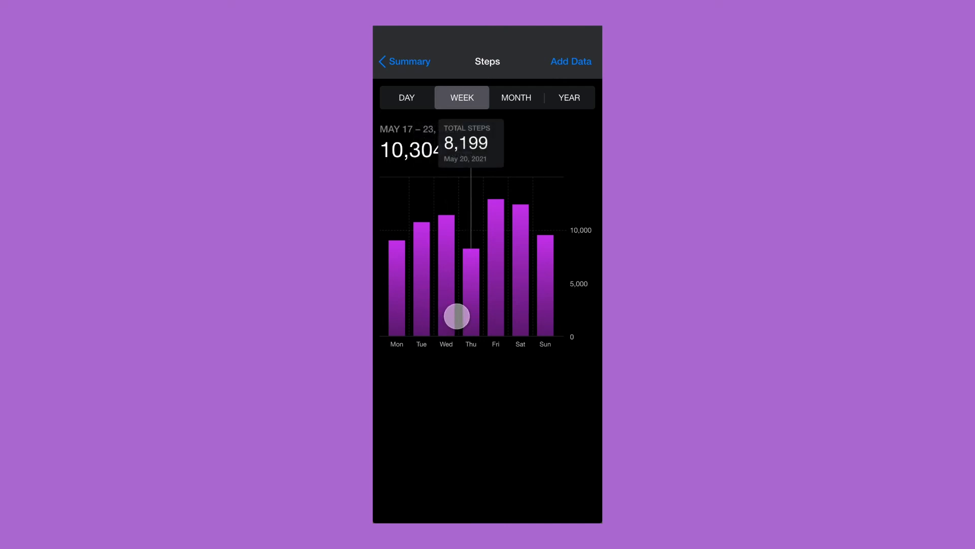
pyautogui.moveTo(457, 316); pyautogui.dragTo(482, 316)
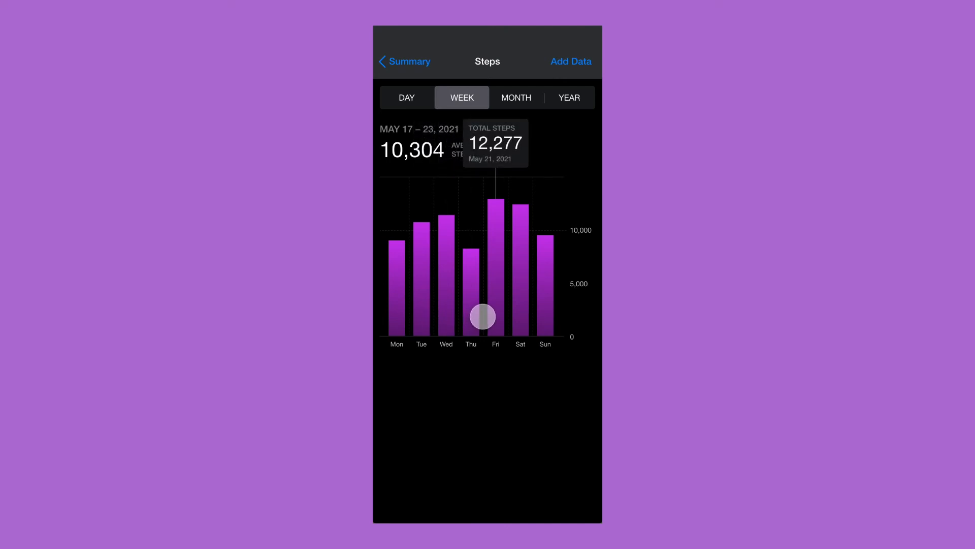
pyautogui.moveTo(482, 316); pyautogui.dragTo(501, 316)
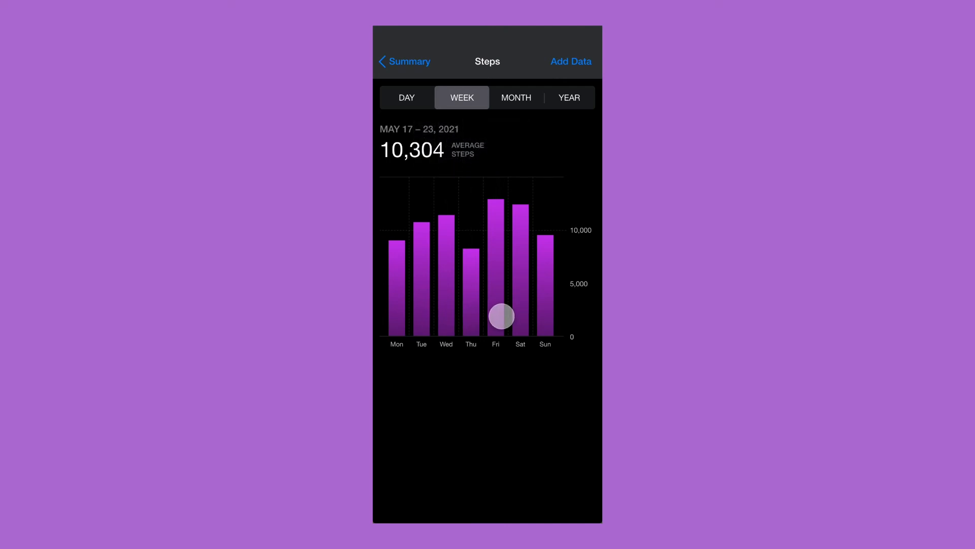
pyautogui.moveTo(501, 316); pyautogui.dragTo(504, 315)
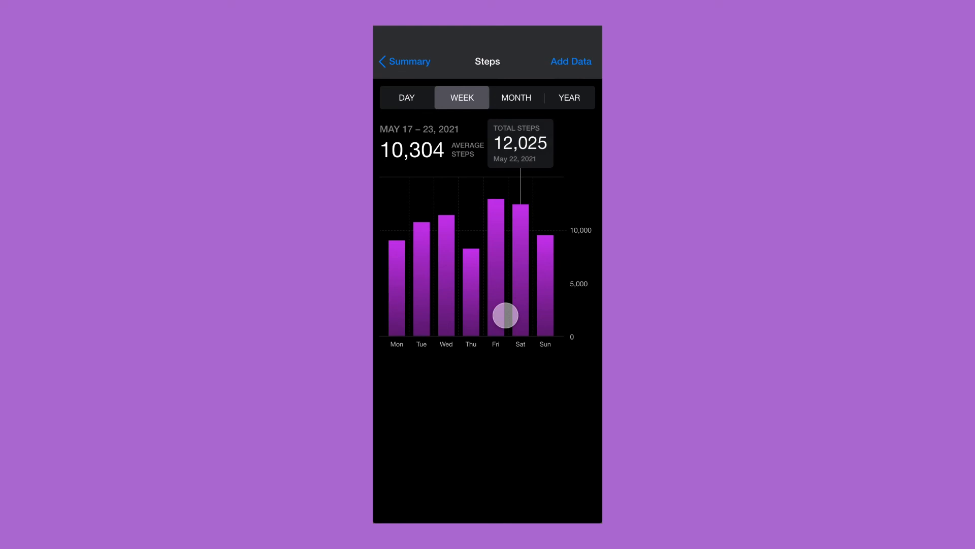
pyautogui.moveTo(505, 315); pyautogui.dragTo(531, 315)
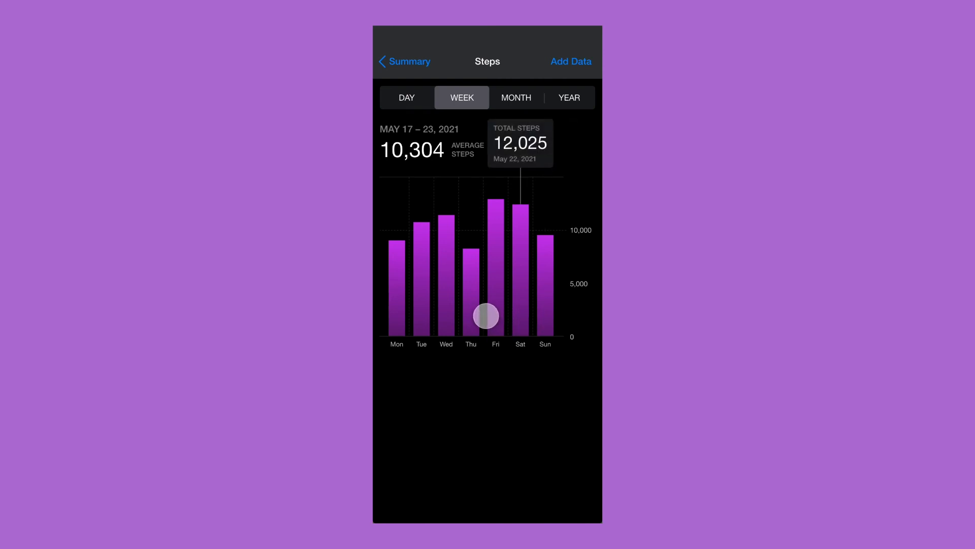
# Step: Slide back over Wednesday, Tuesday and Monday bars, ending on Monday's 8,722 pop-up
pyautogui.moveTo(485, 315); pyautogui.dragTo(453, 322)
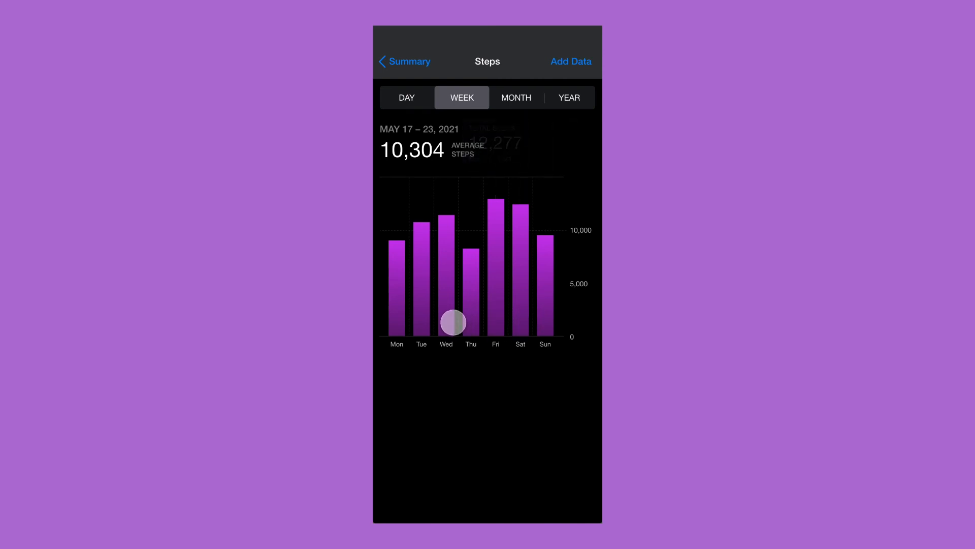
pyautogui.moveTo(452, 322); pyautogui.dragTo(431, 329)
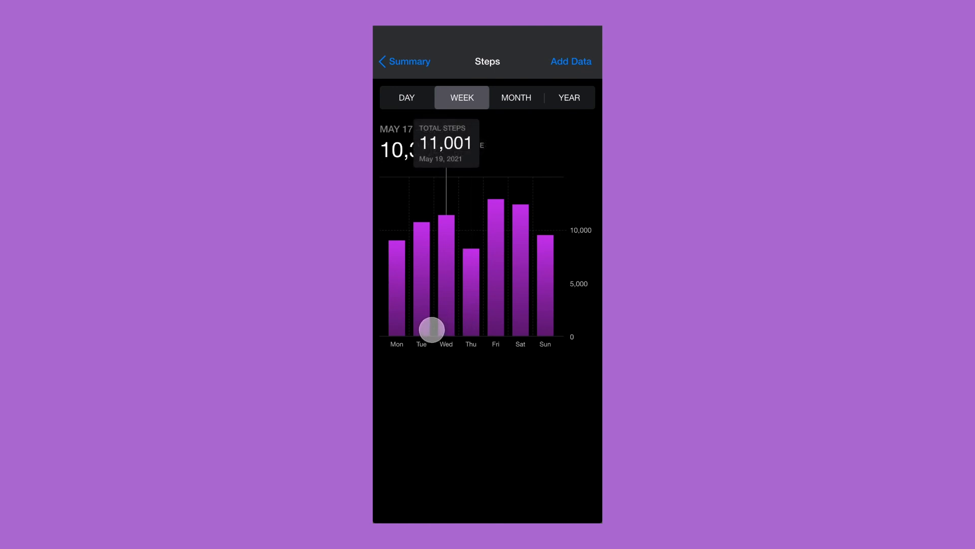
pyautogui.moveTo(432, 329); pyautogui.dragTo(411, 326)
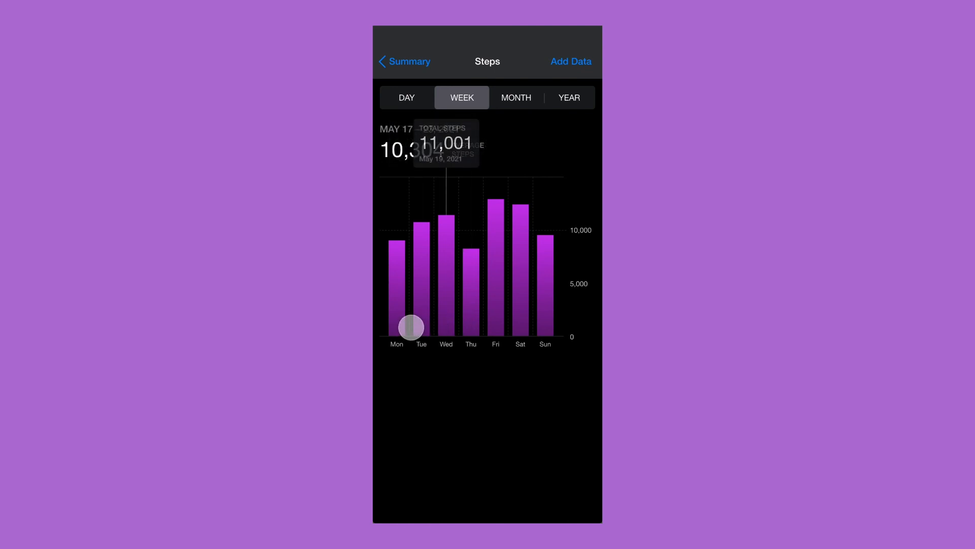
pyautogui.moveTo(412, 327); pyautogui.dragTo(393, 329)
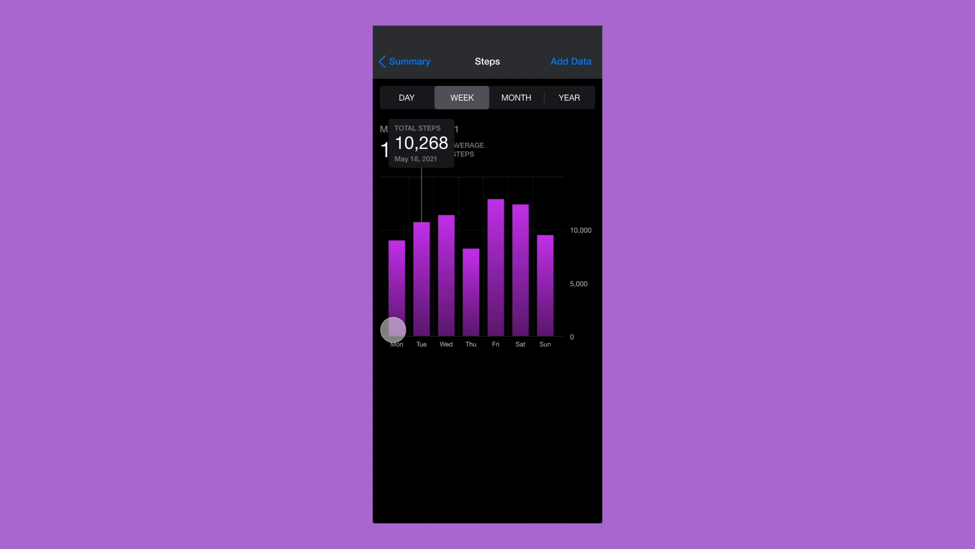
pyautogui.moveTo(394, 330); pyautogui.dragTo(385, 317)
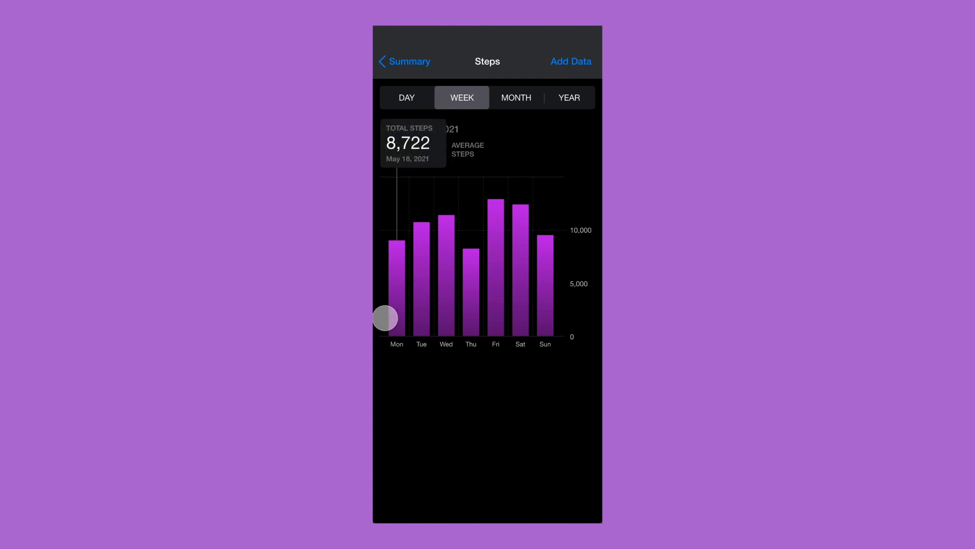